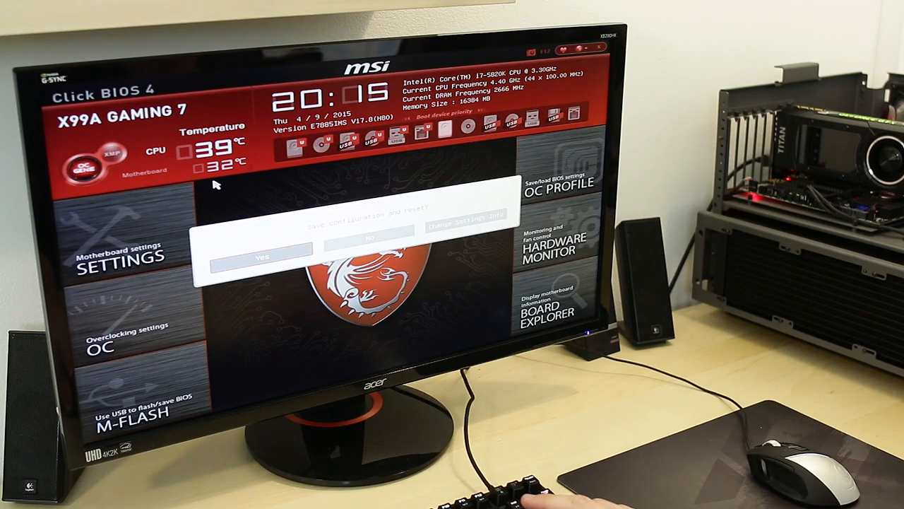
Step: Dismiss the confirmation dialog to return to the BIOS home screen
left_click(368, 233)
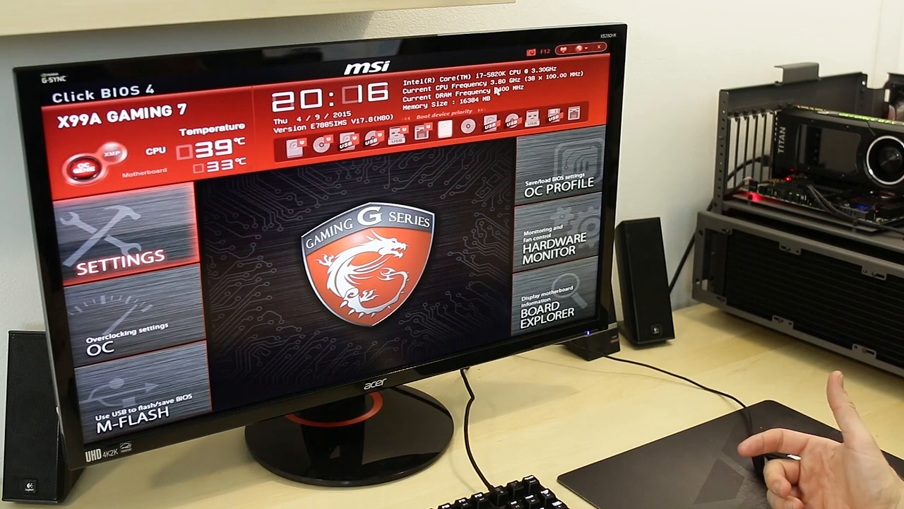
mouse_move(798, 438)
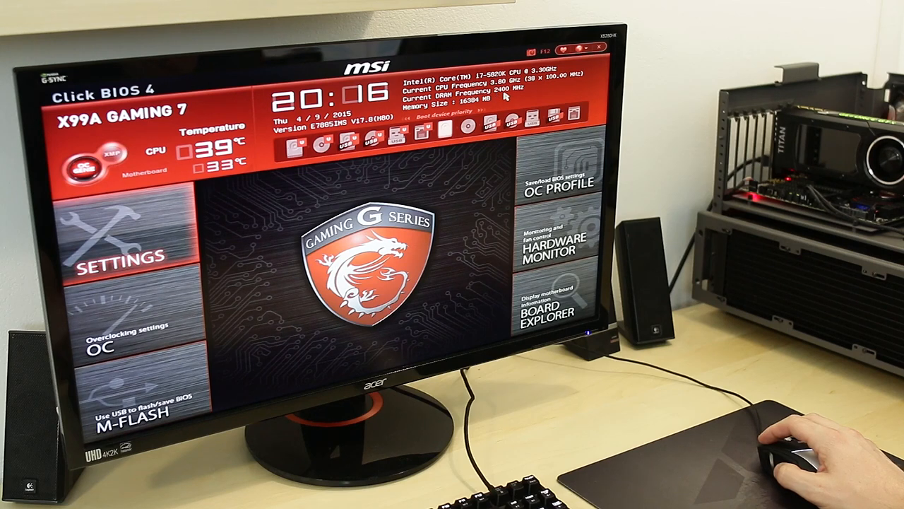
mouse_move(118, 158)
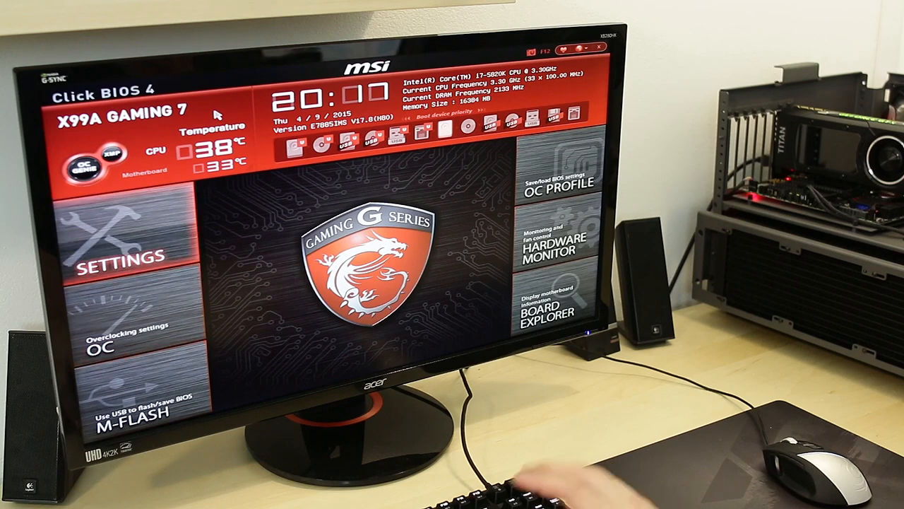
left_click(122, 255)
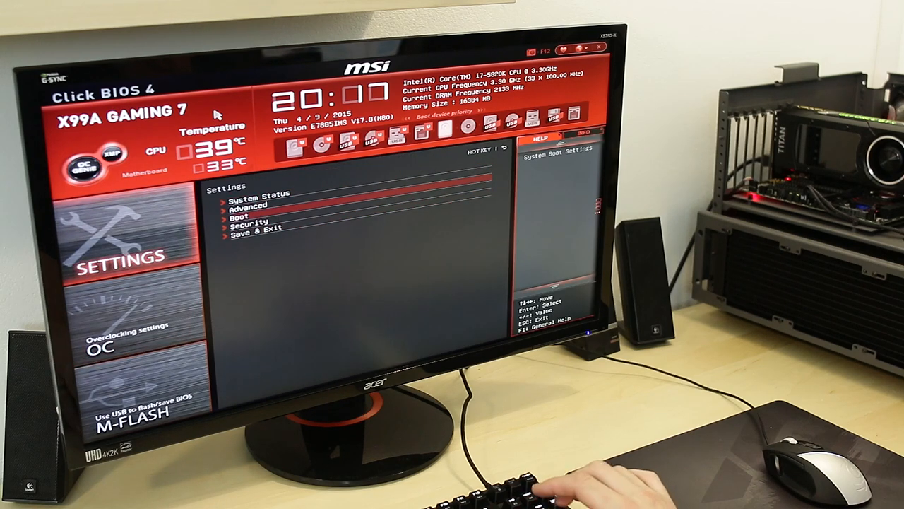
left_click(249, 205)
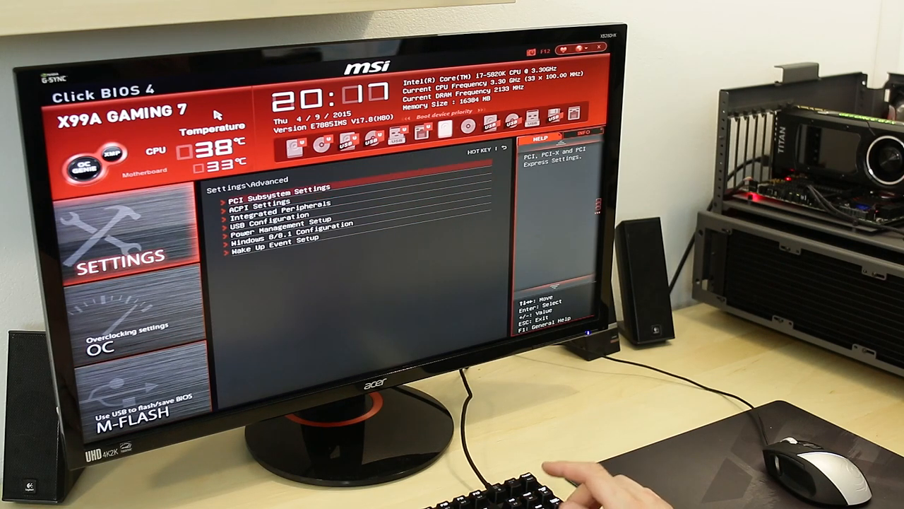
key("down")
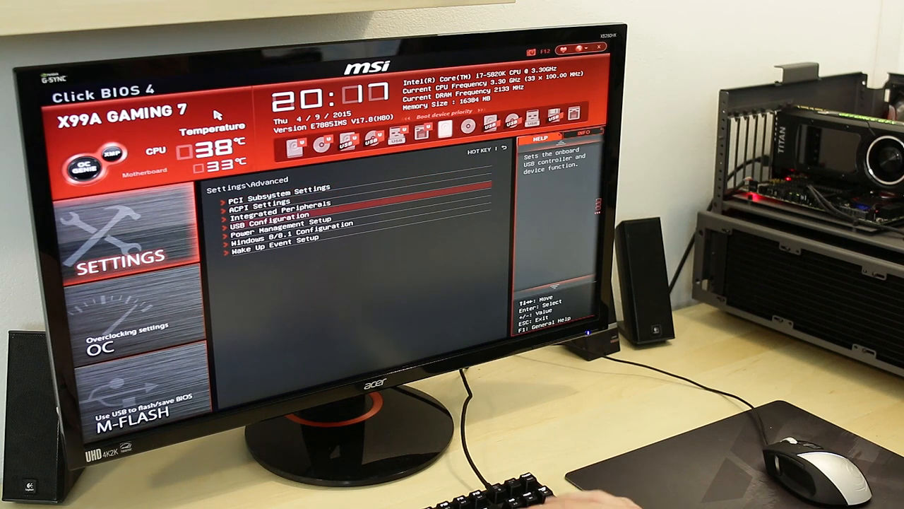
left_click(279, 229)
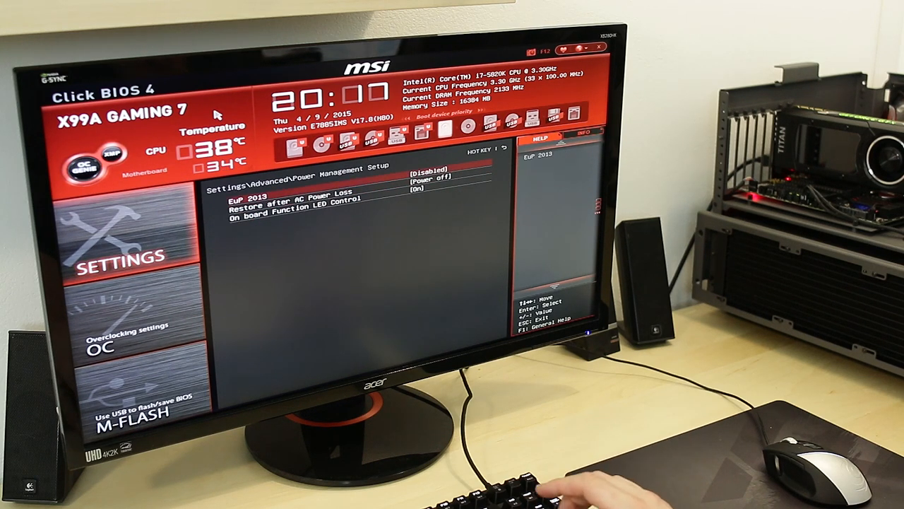
key("Escape")
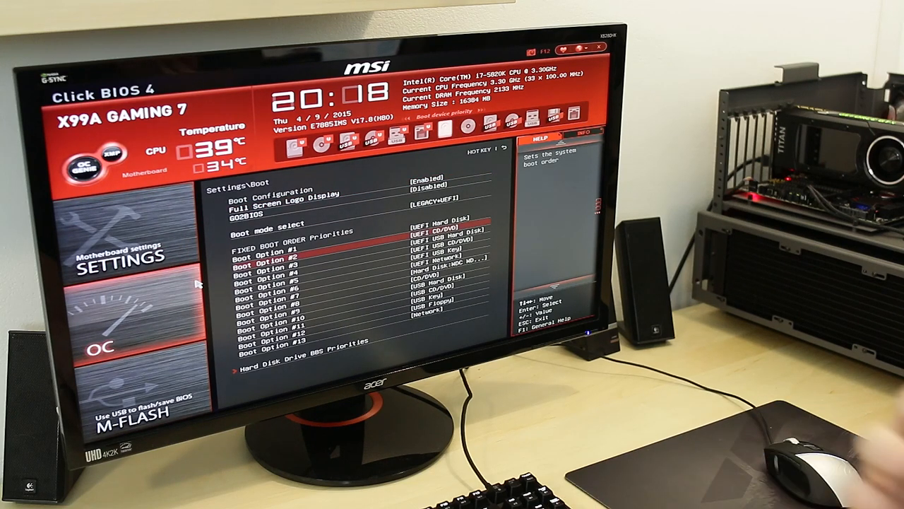
key("Escape")
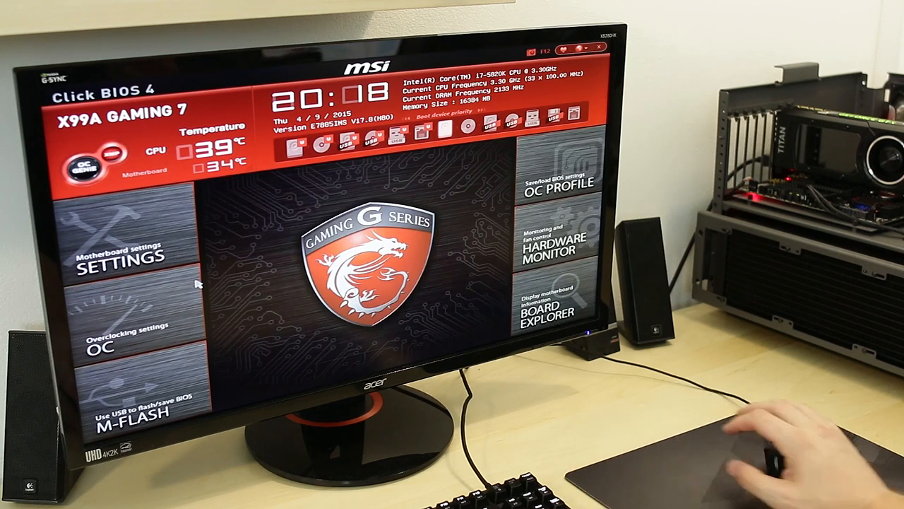
left_click(556, 248)
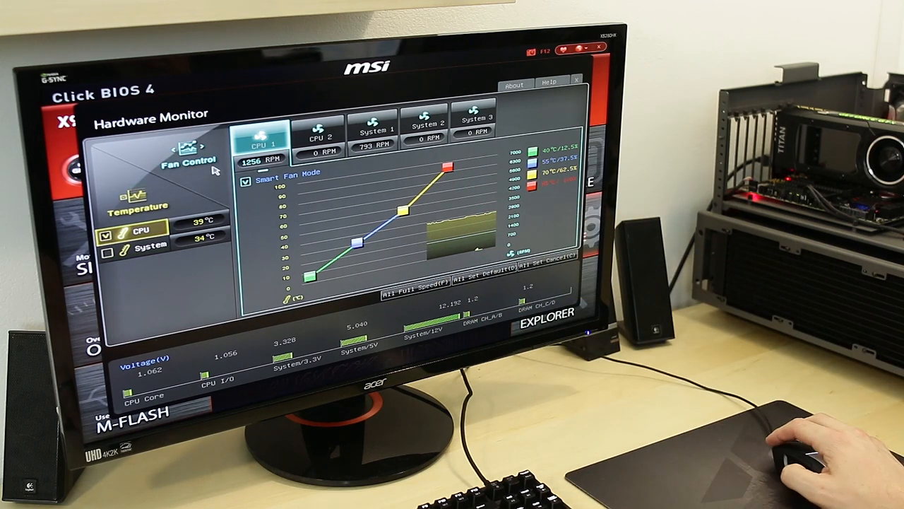
mouse_move(247, 226)
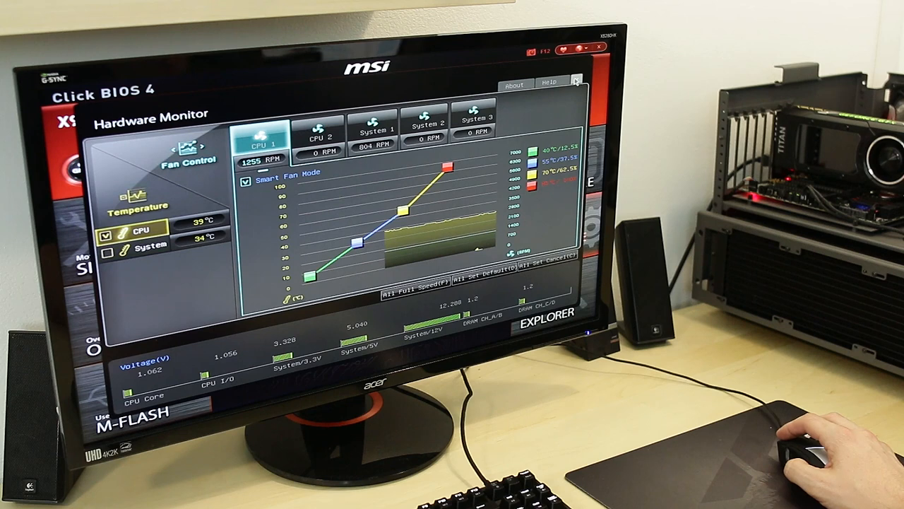
left_click(576, 79)
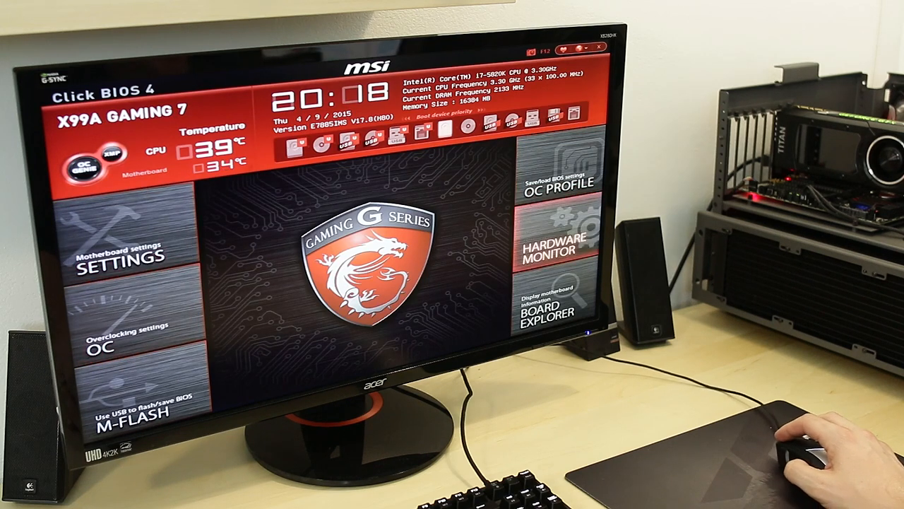
Step: Show the Overclocking page in simple mode
left_click(126, 339)
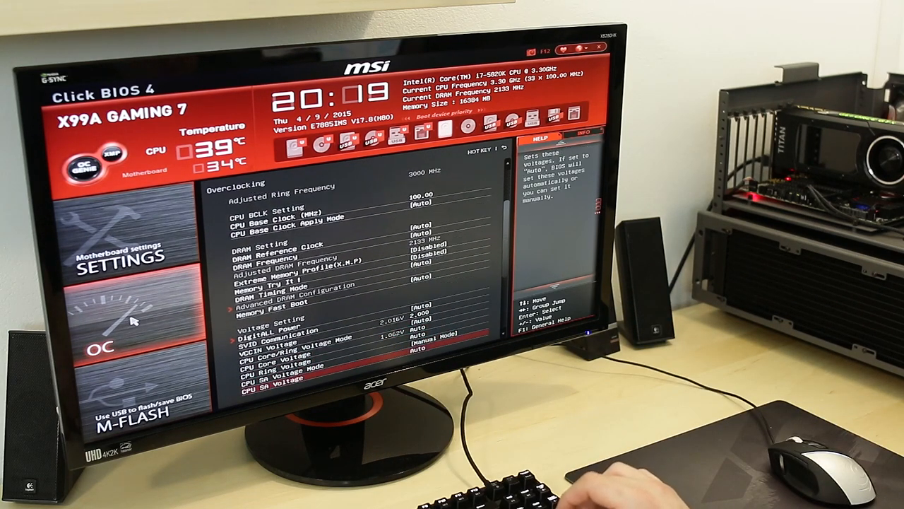
scroll("down", 3)
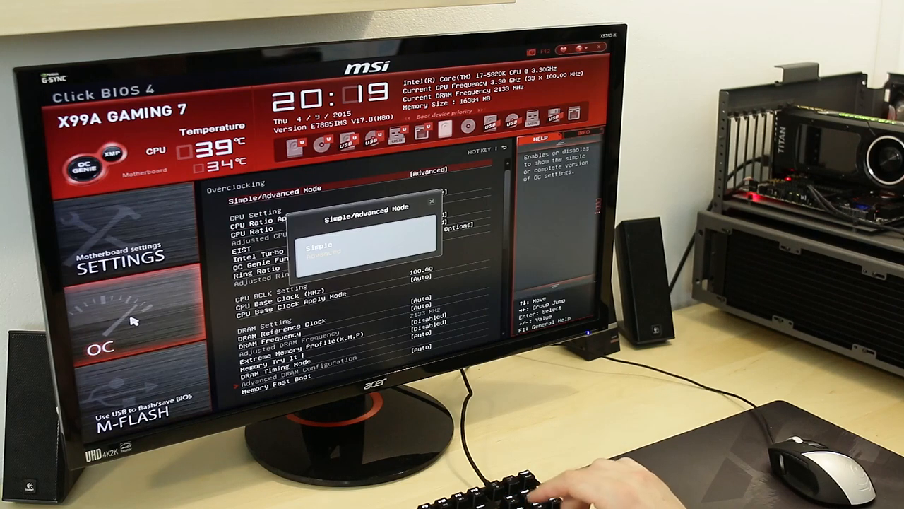
left_click(319, 248)
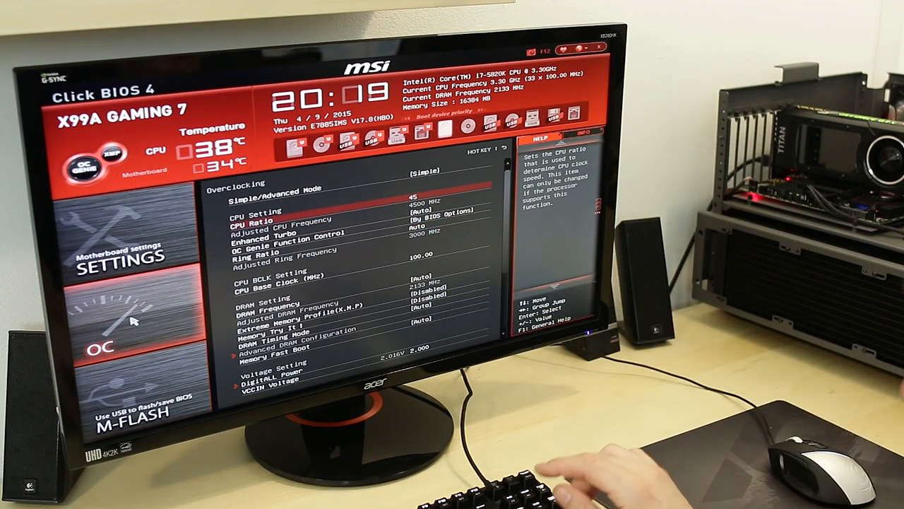
Step: Set DRAM Frequency to DDR4-2666MHz
key("down")
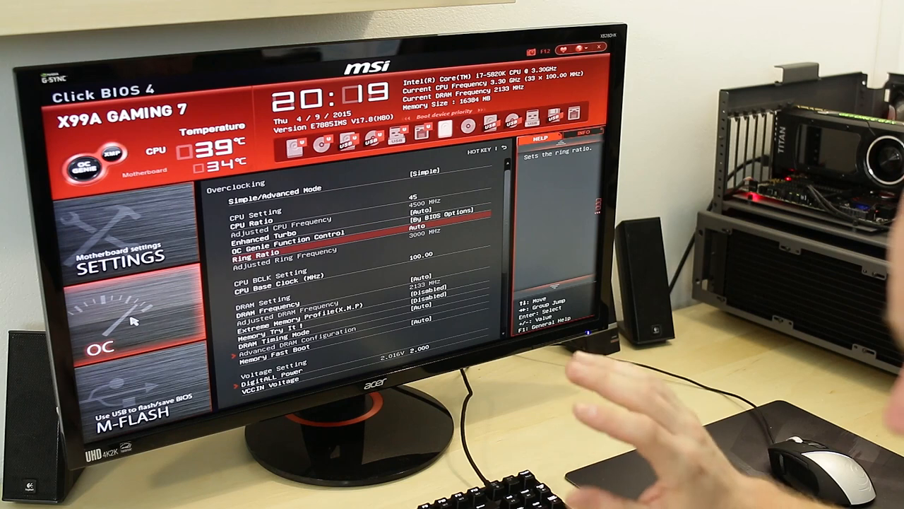
key("down")
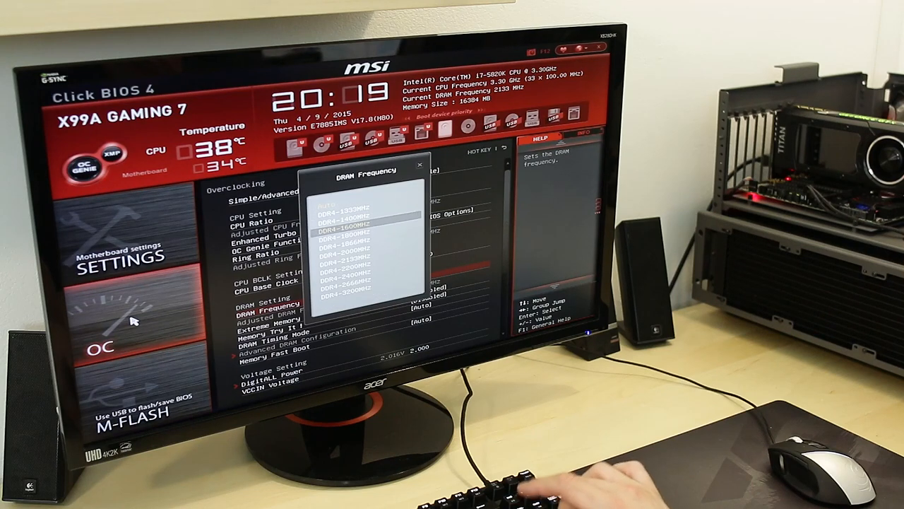
key("down")
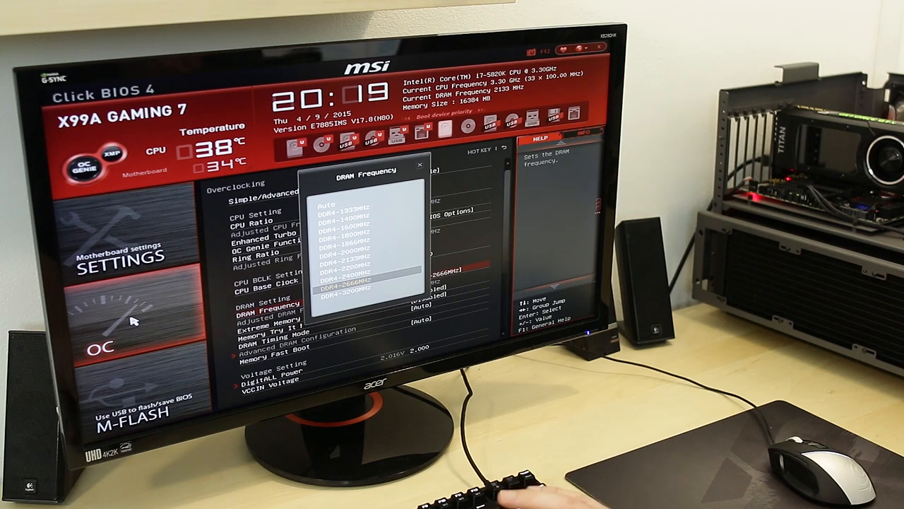
key("up")
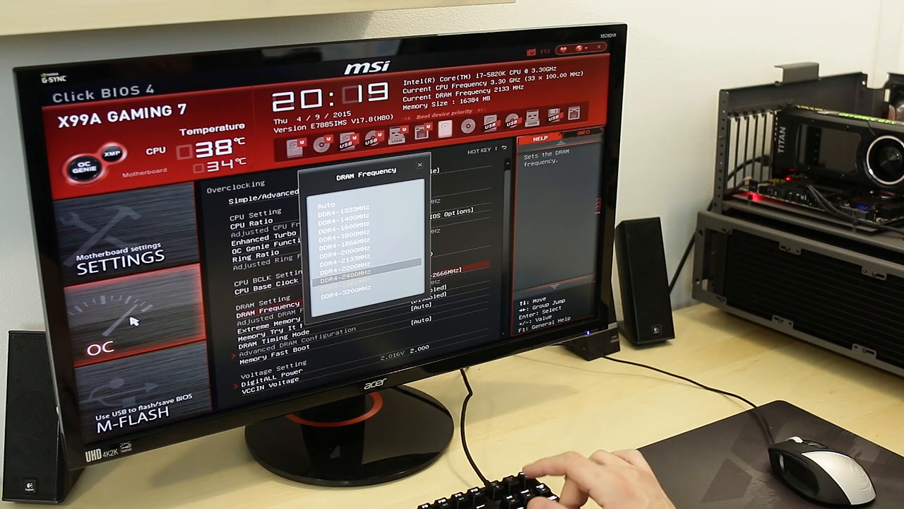
key("down")
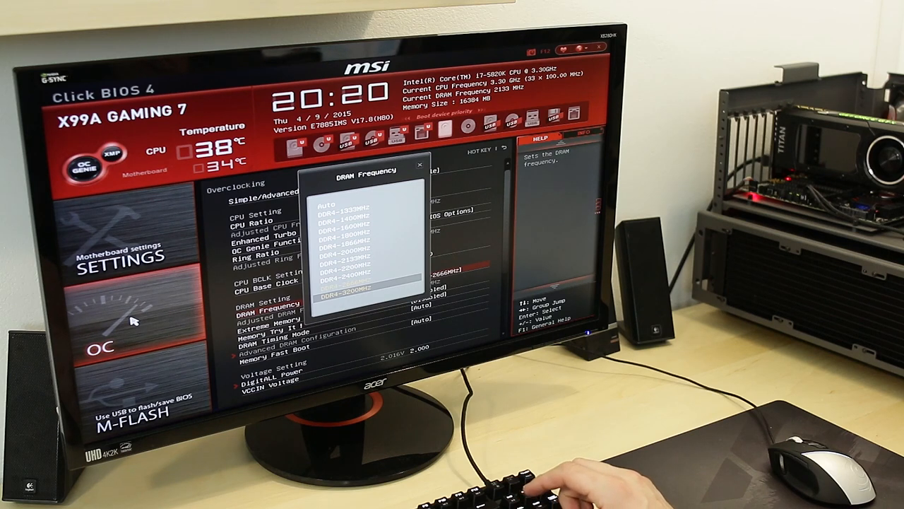
key("Down")
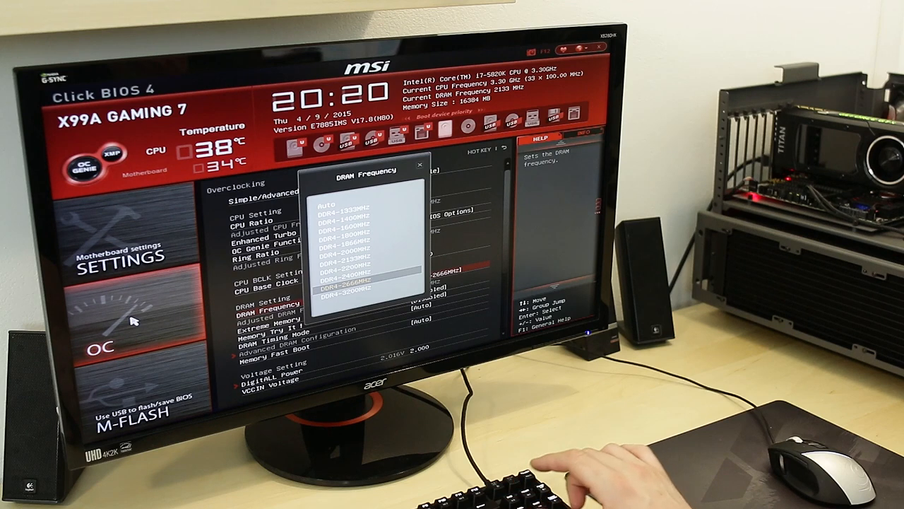
left_click(353, 288)
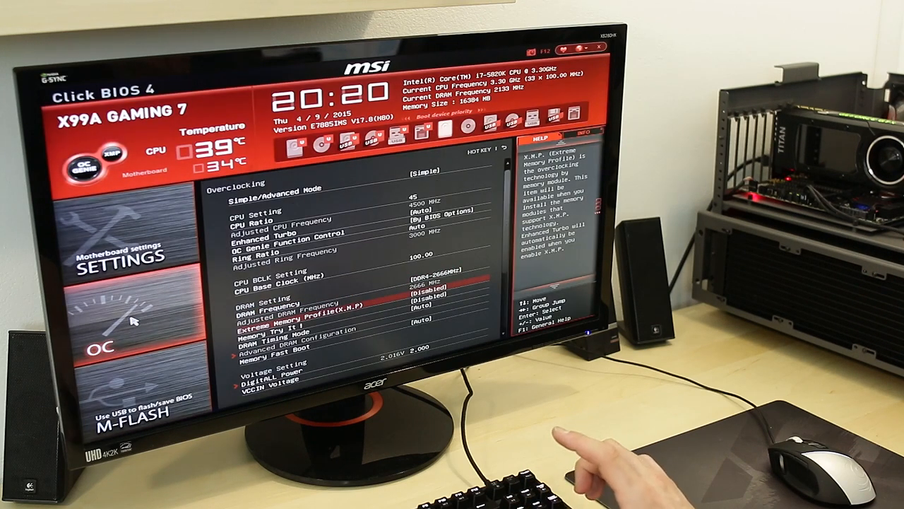
Step: Move down past Memory Fast Boot to the voltage settings rows
key("down")
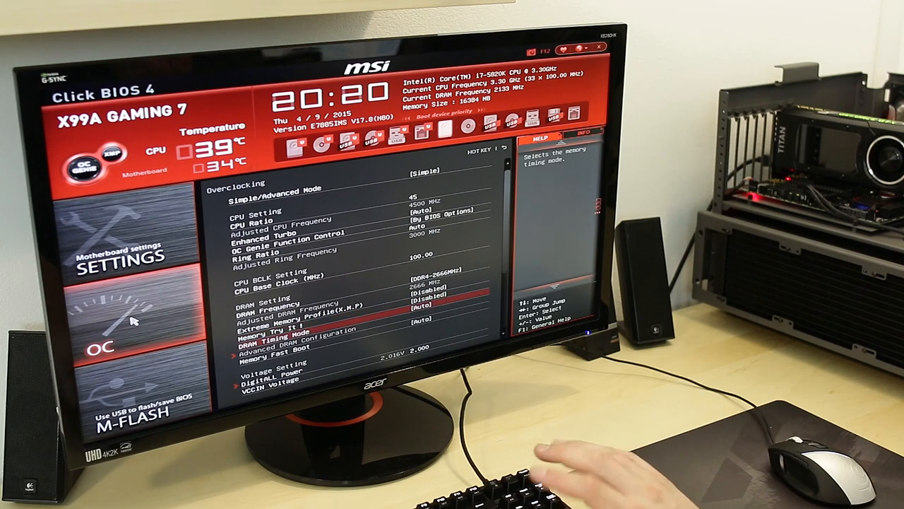
key("down")
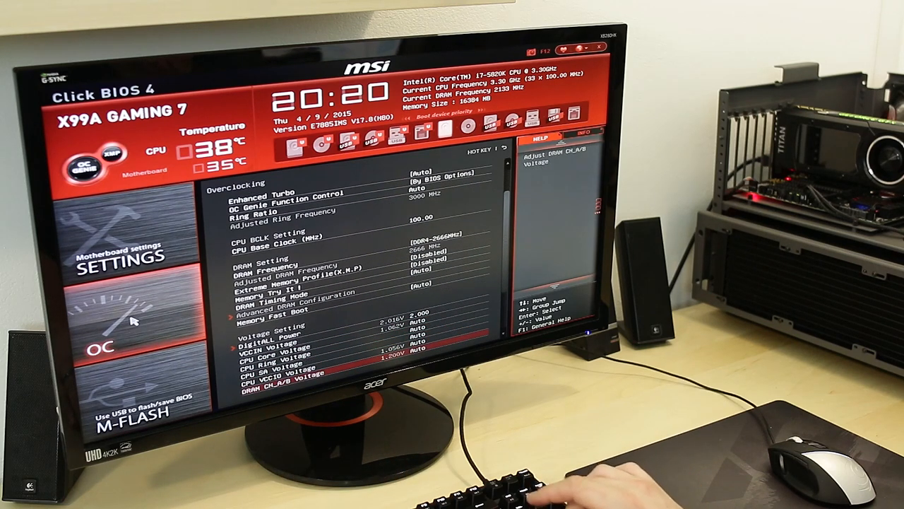
Step: Scroll down the OC page and enter the CPU Features submenu
key("down")
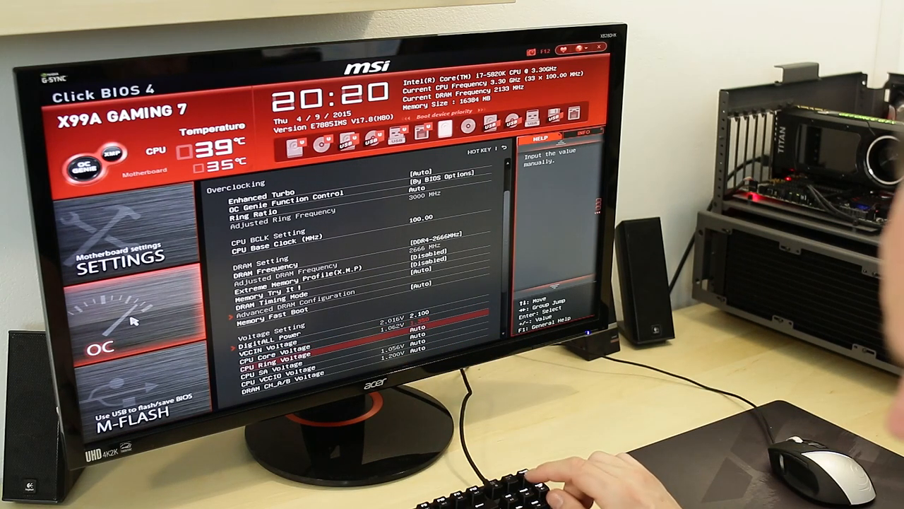
scroll("down", 3)
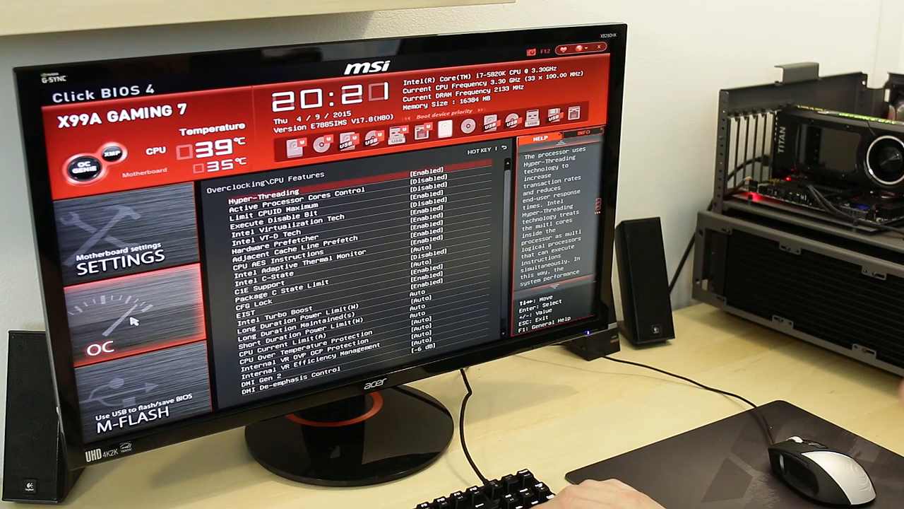
Step: Browse down the CPU Features list past C1E Support and reach the DigitALL Power page
key("down")
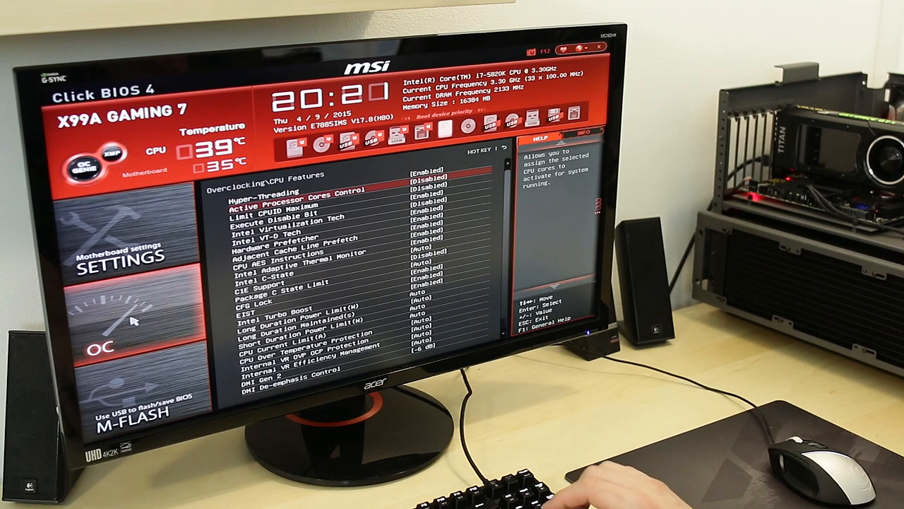
key("down")
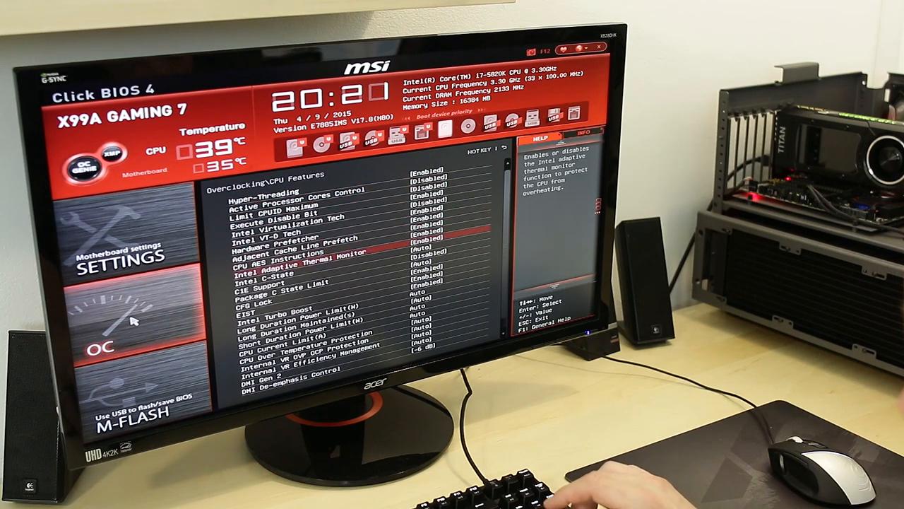
key("down")
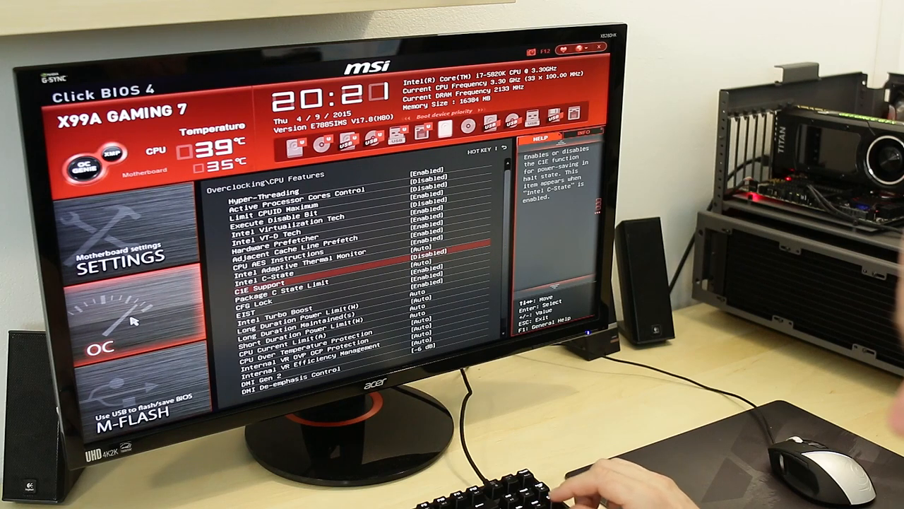
key("Down")
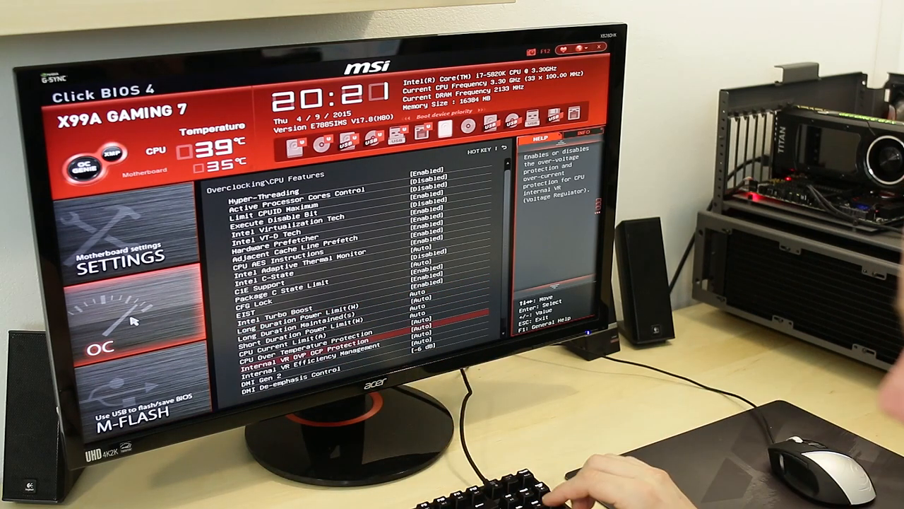
key("Down")
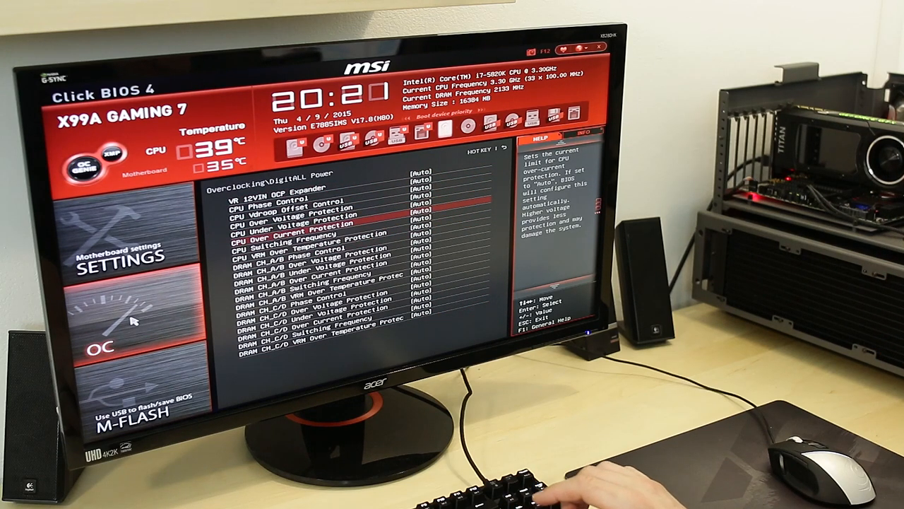
Step: Check the CPU Switching Frequency choices, then show the VR 12VIN OCP Expander value list
left_click(421, 246)
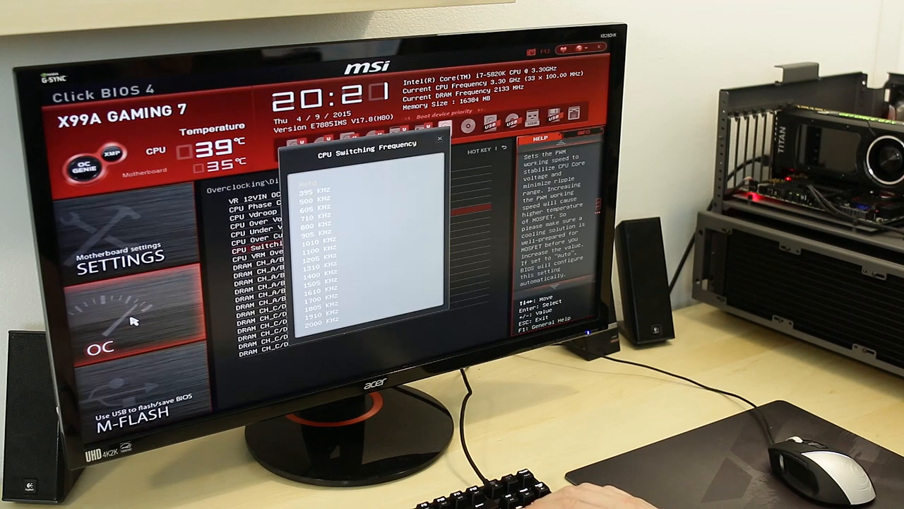
key("down")
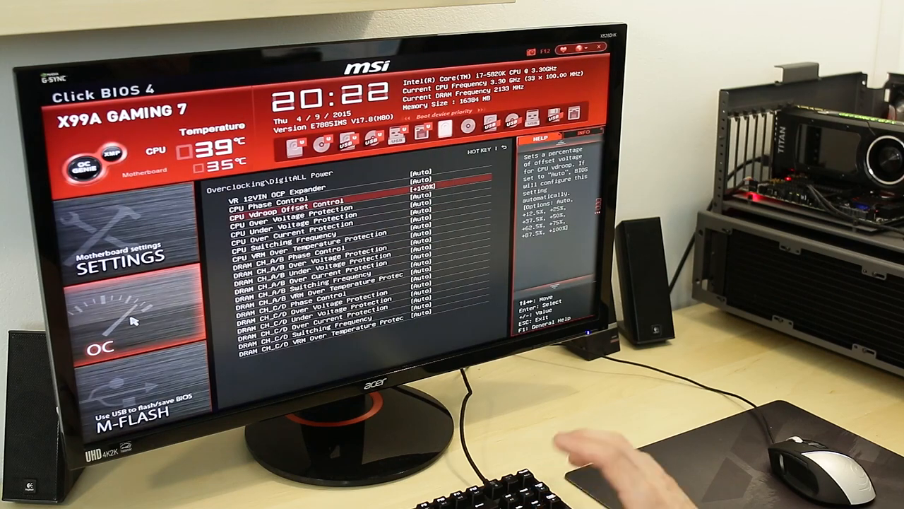
key("up")
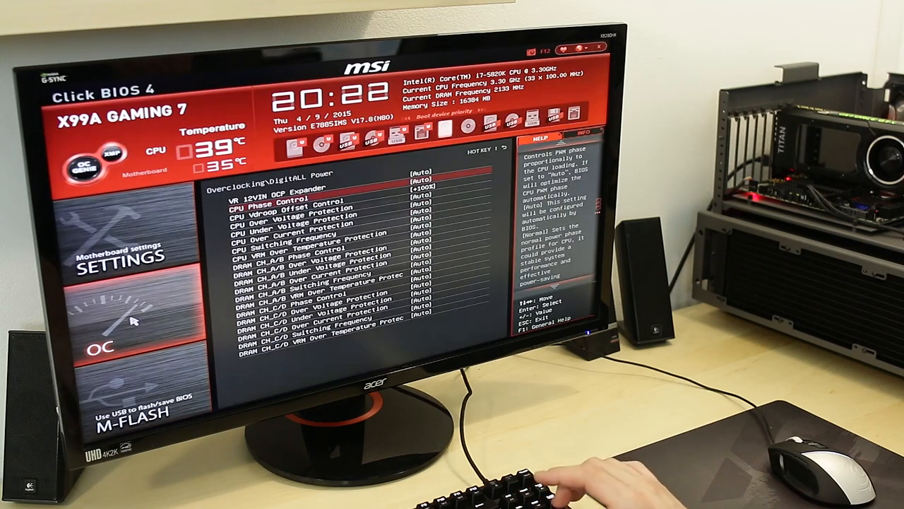
left_click(421, 188)
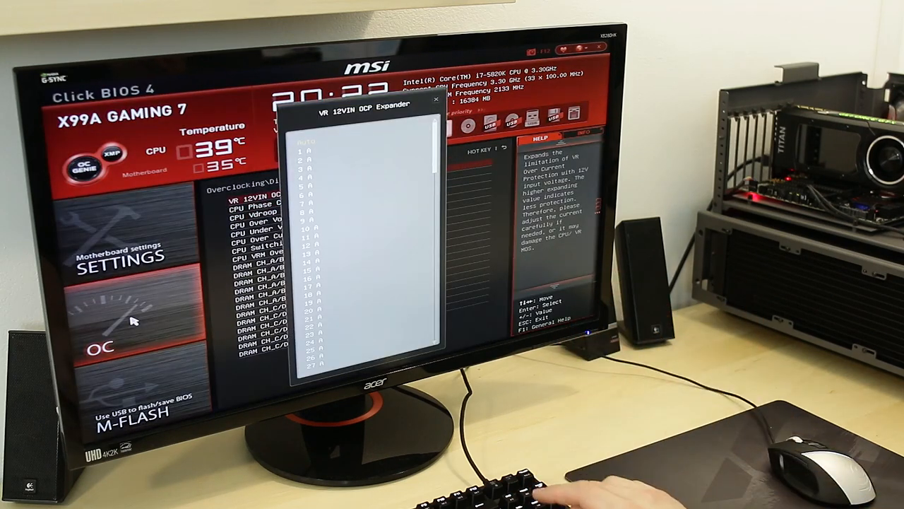